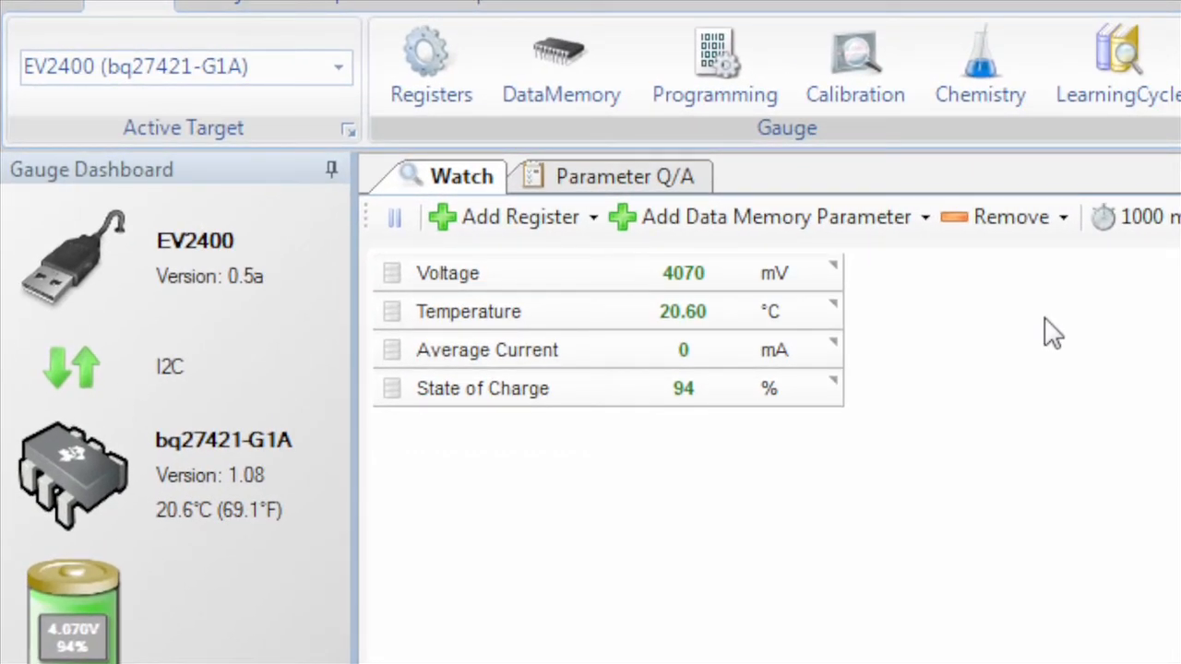
mouse_move(701, 286)
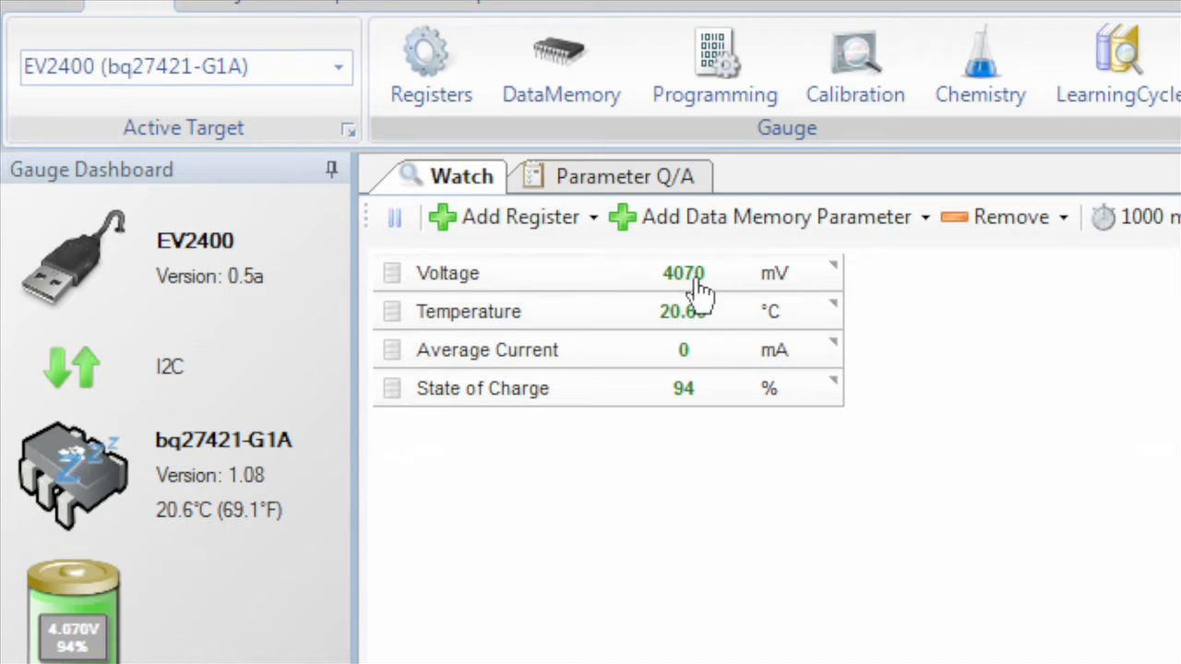
mouse_move(489, 336)
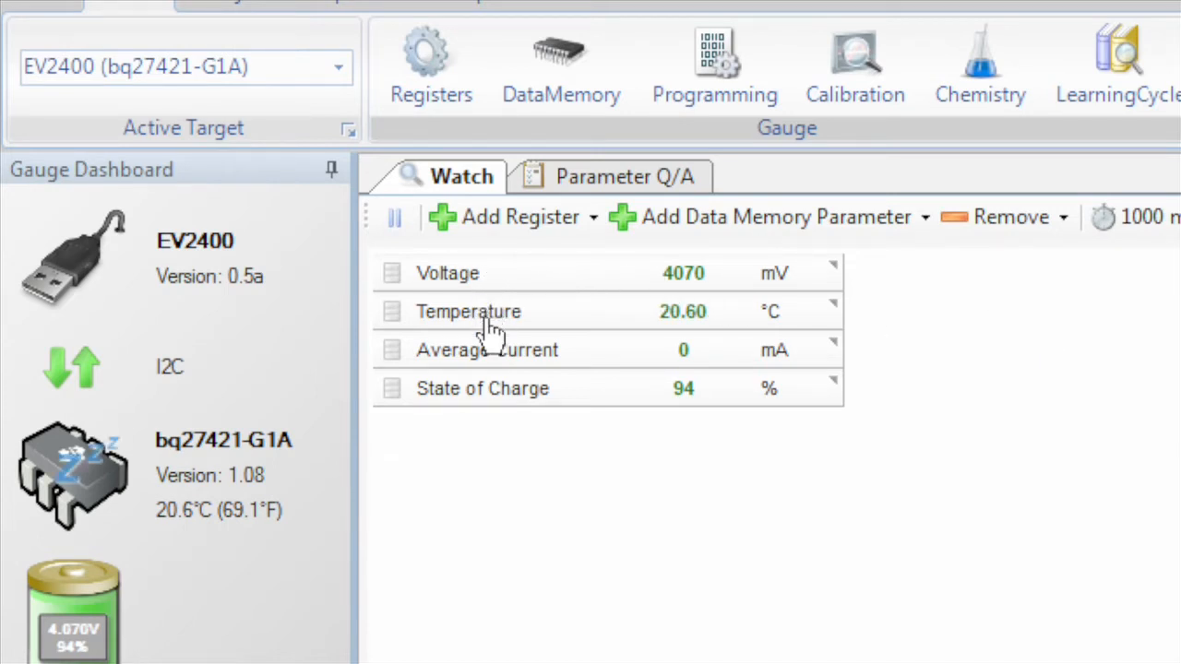
mouse_move(500, 461)
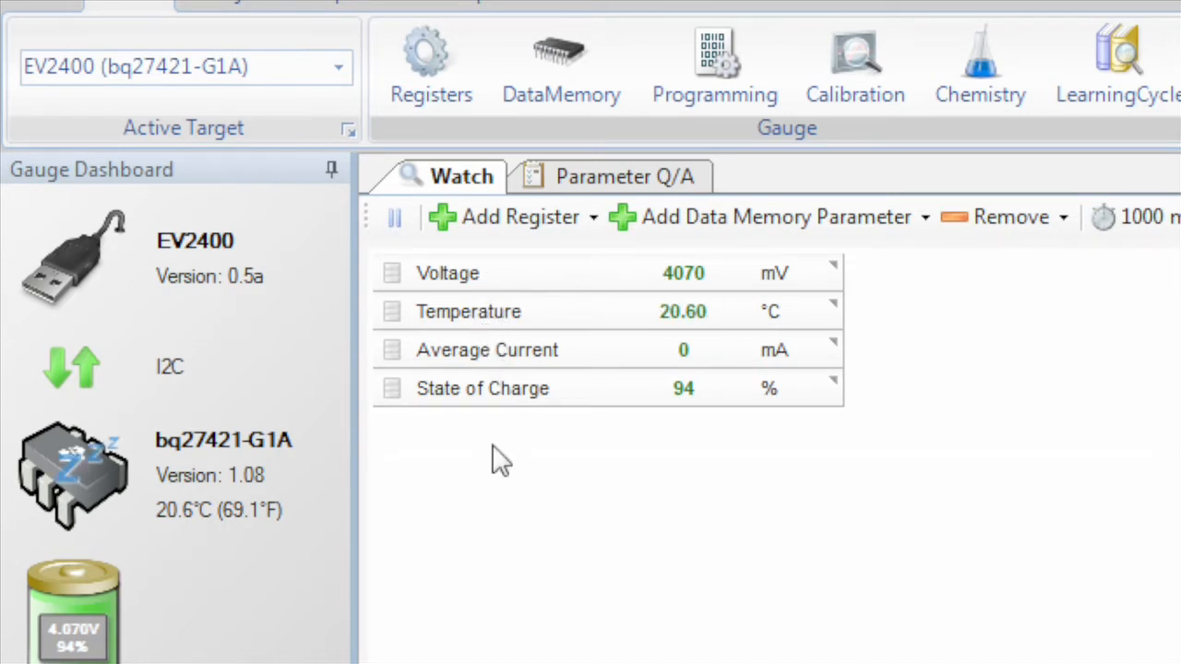
mouse_move(531, 456)
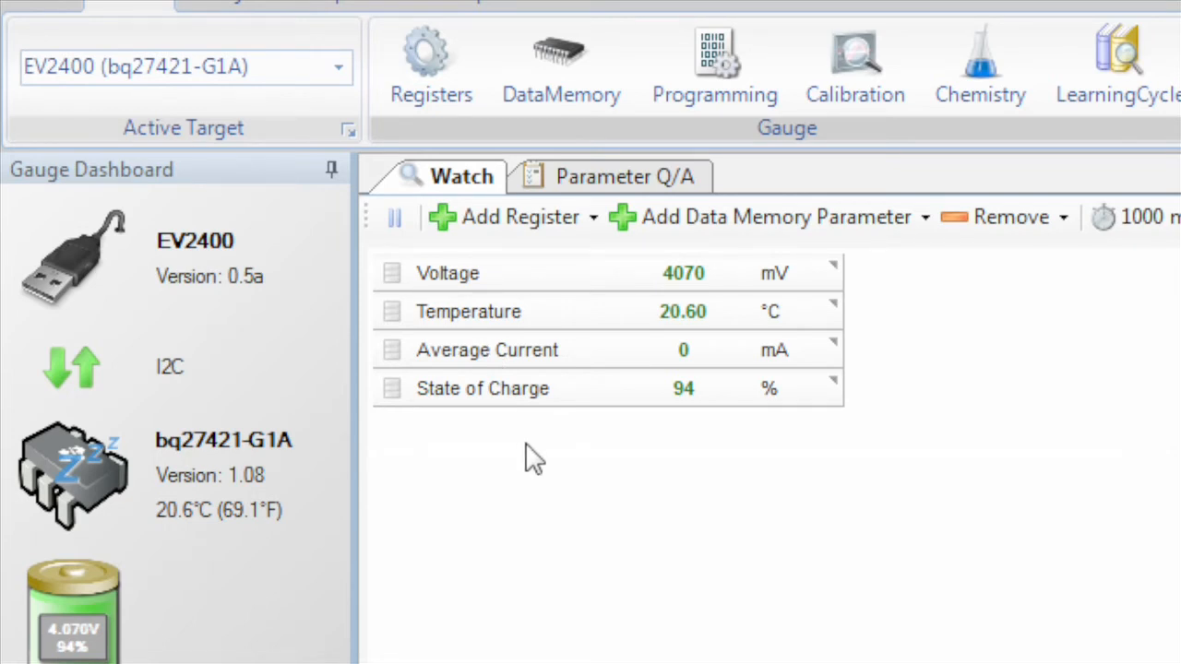
mouse_move(473, 421)
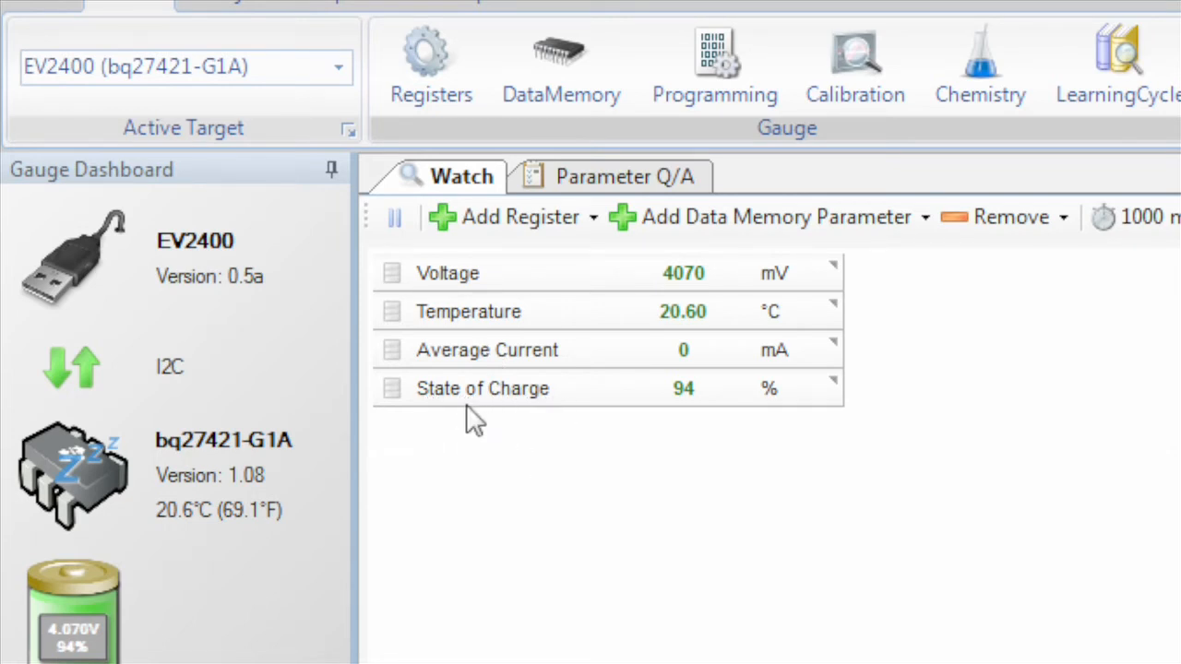
mouse_move(549, 443)
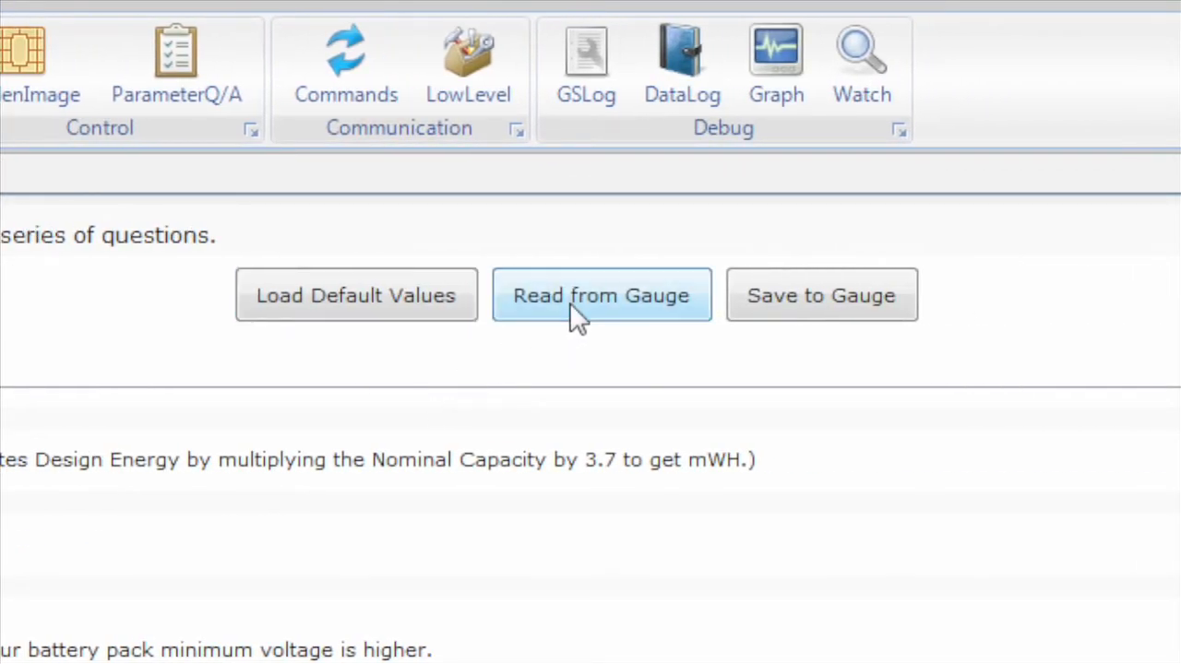
- Read the gauge values (1340 mAh, 100 mA, 3200 mV) and begin editing design capacity
left_click(602, 295)
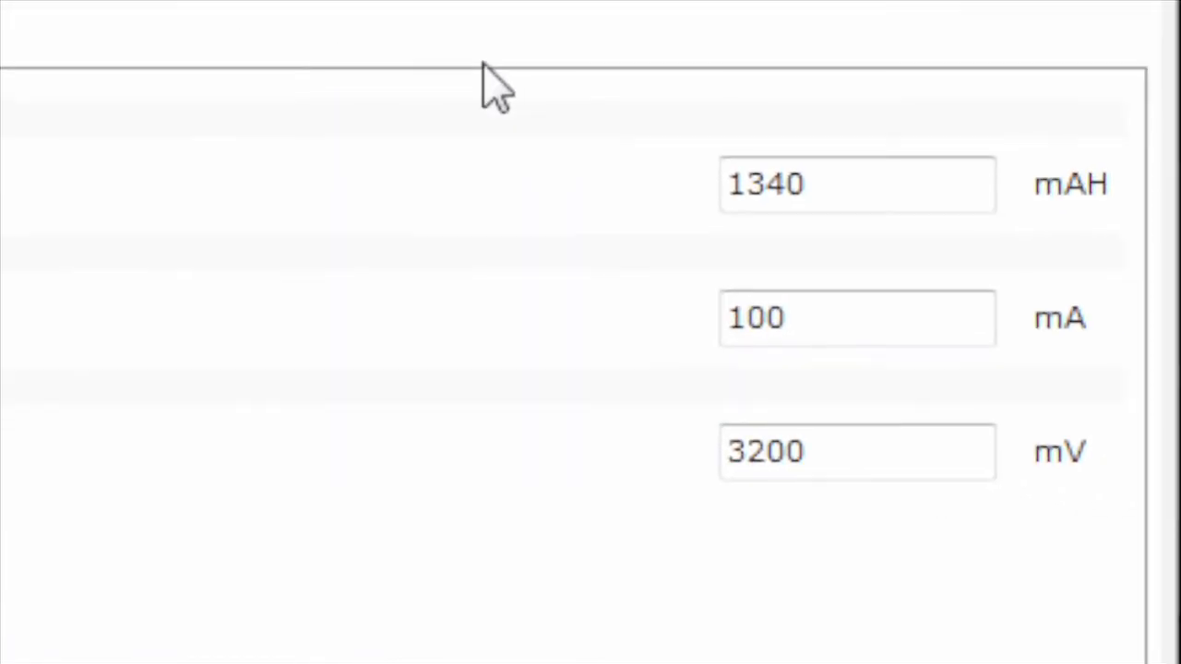
left_click(856, 184)
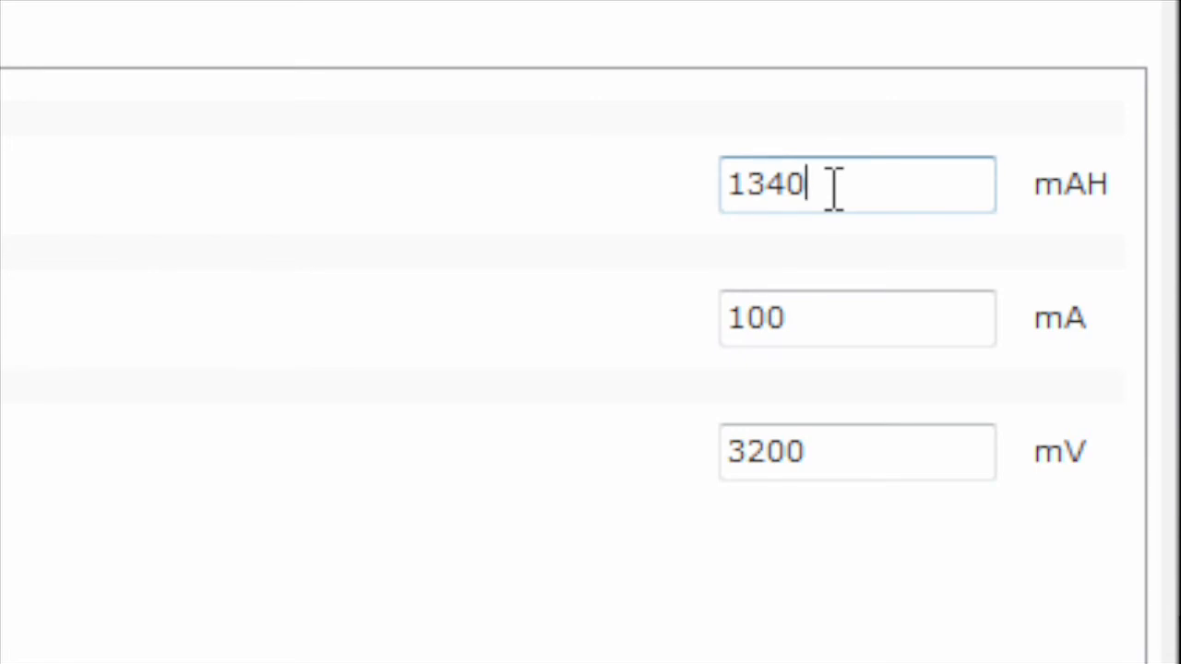
- Change design capacity to 1700 mAh and start replacing the 100 mA taper current with 5
type("1700")
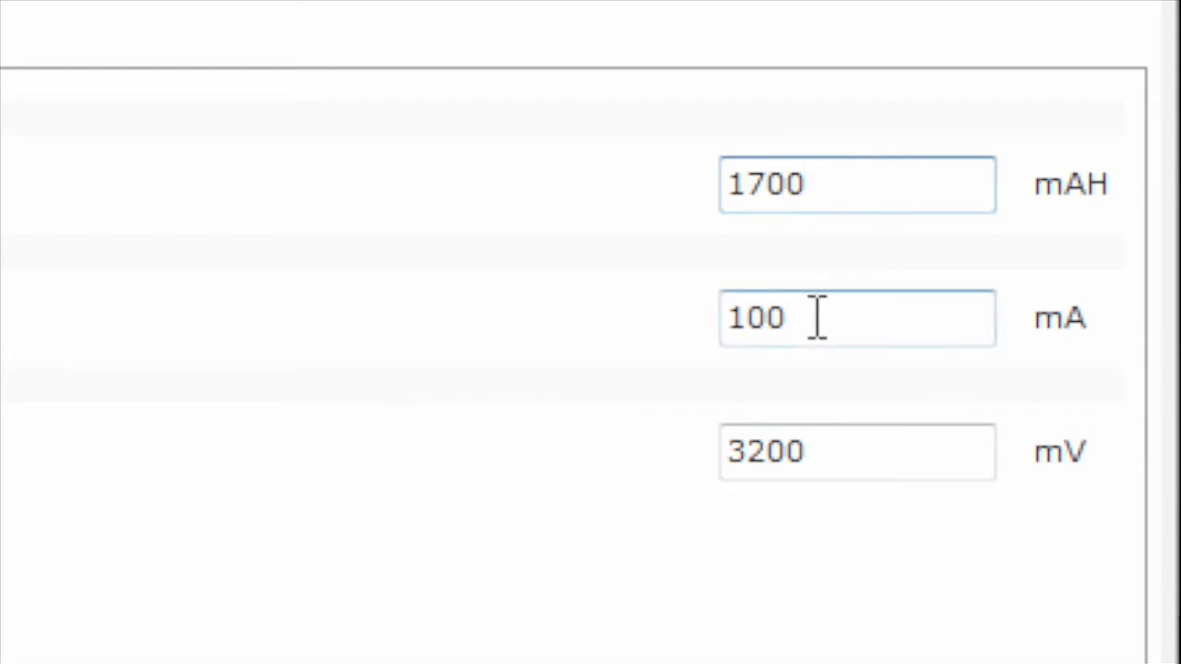
left_click(856, 317)
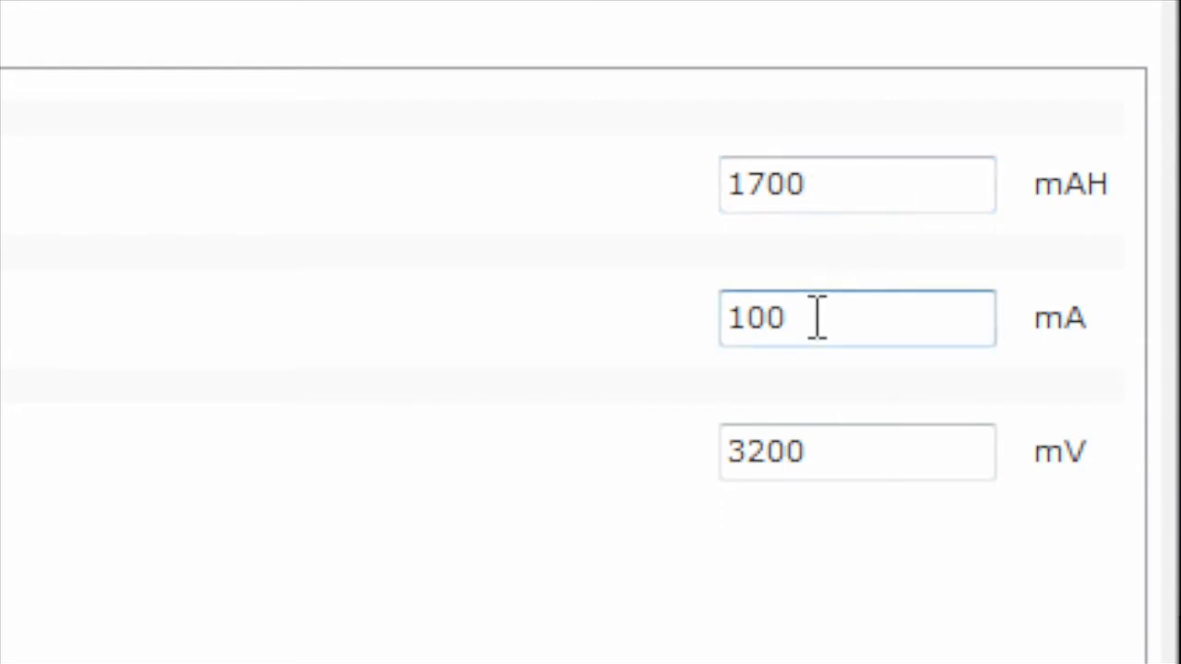
left_click(856, 318)
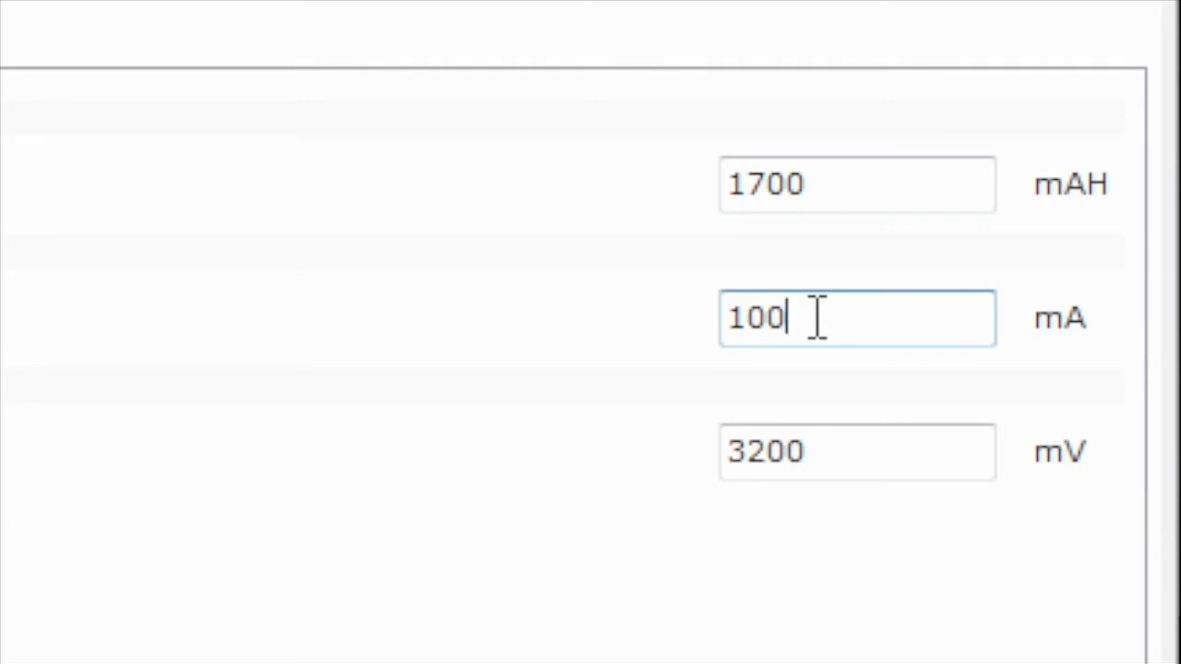
type("5")
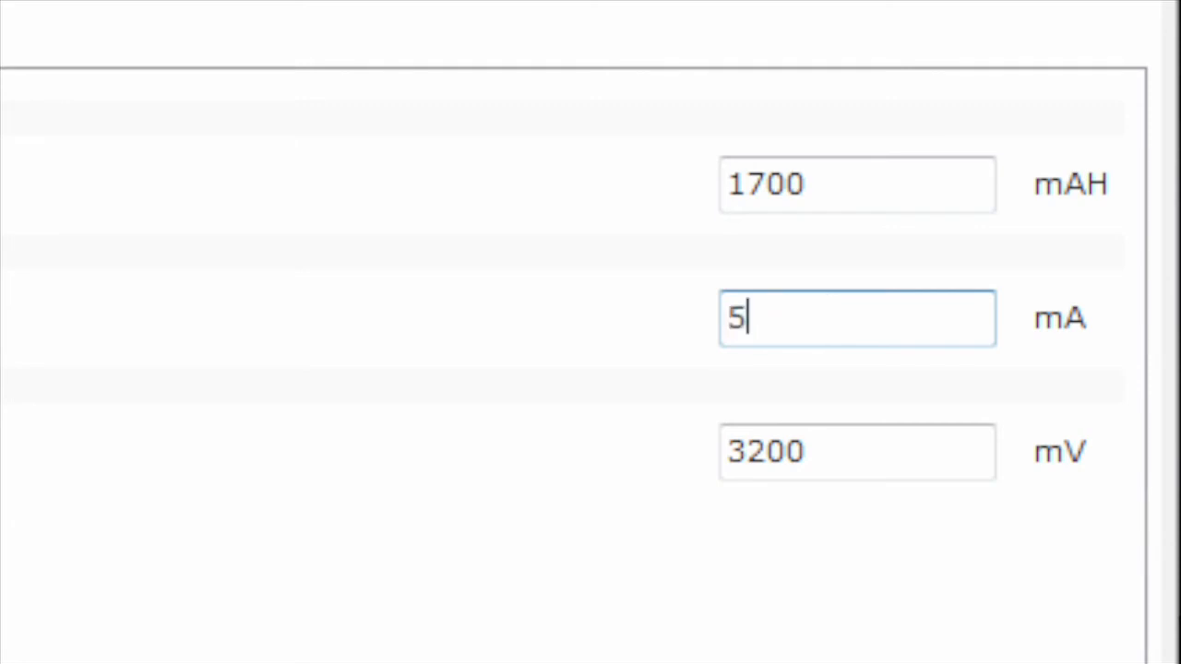